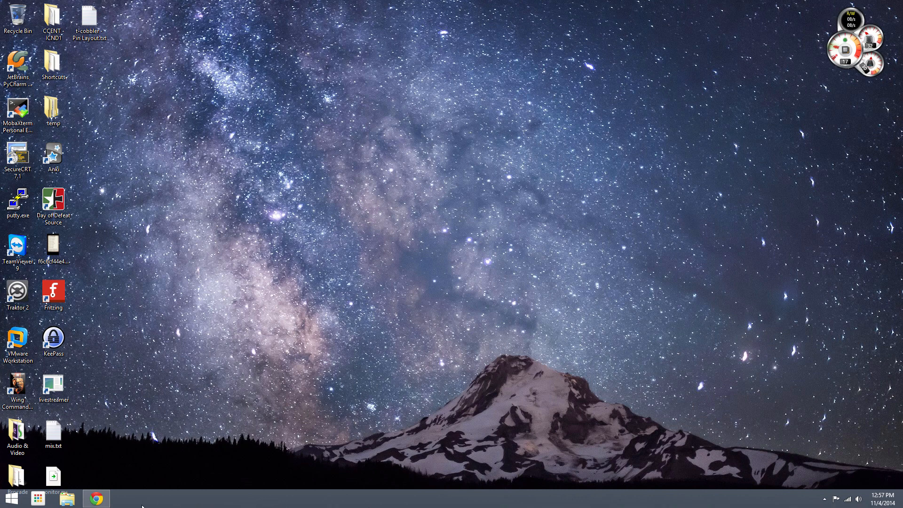
Bring Chrome forward and start entering the HBO Nordic address
click(96, 499)
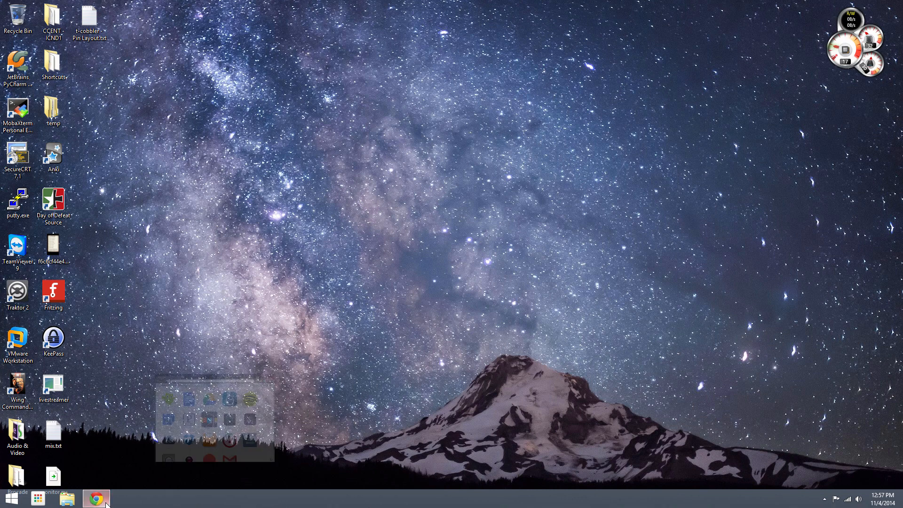
click(96, 499)
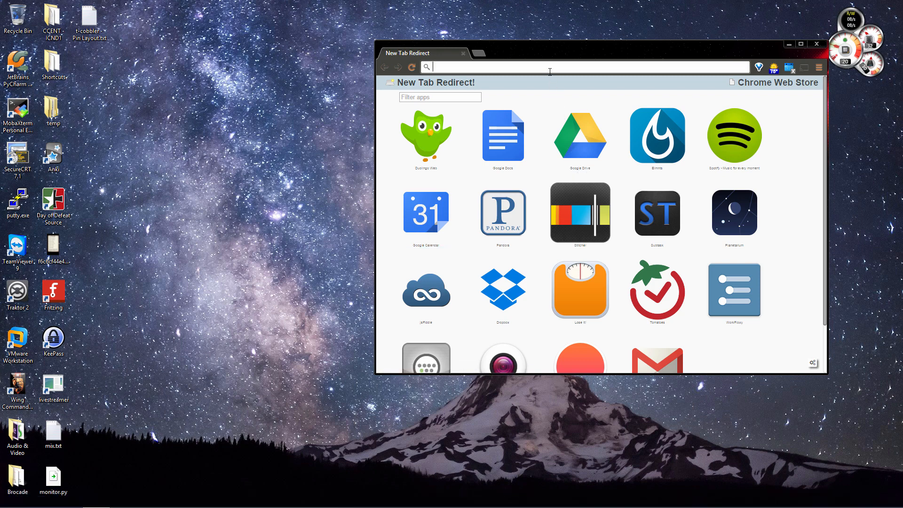
text(hbonordic.com/geo/)
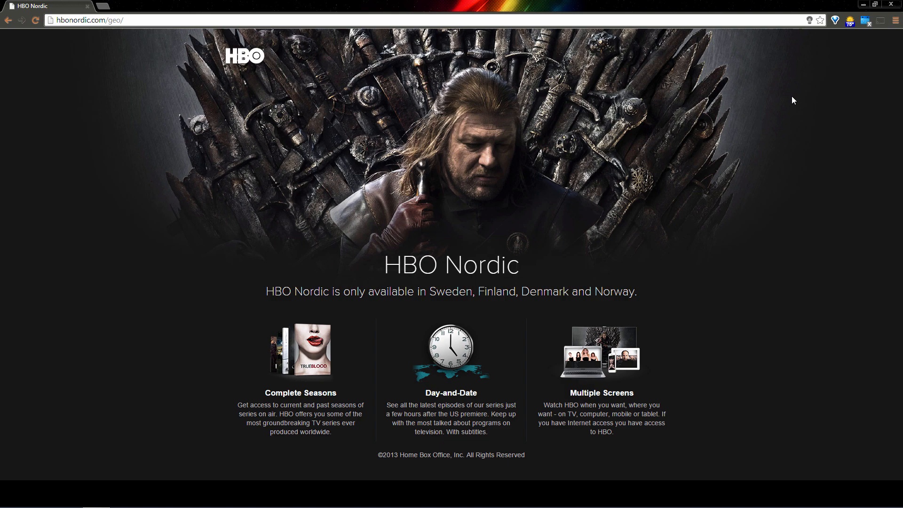
mouse_move(101, 7)
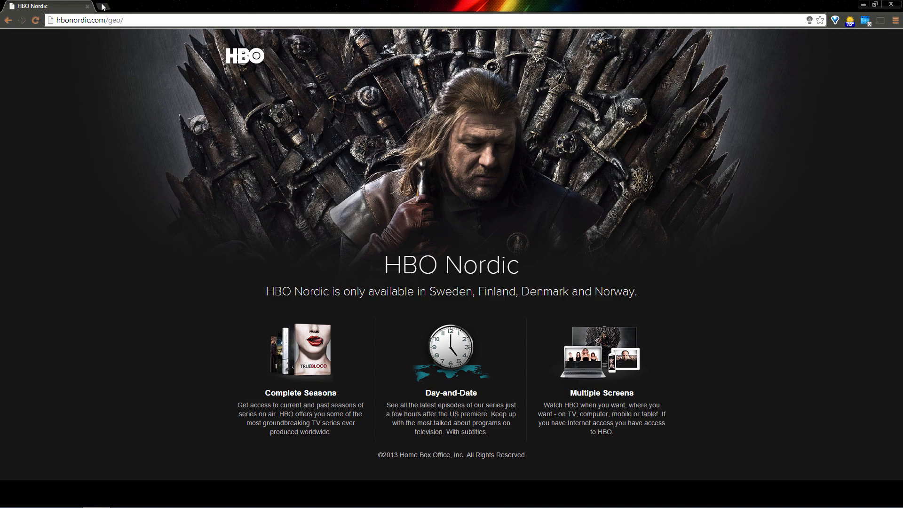
Go to frootvpn.com in a new Chrome tab
text(frootvpn.com)
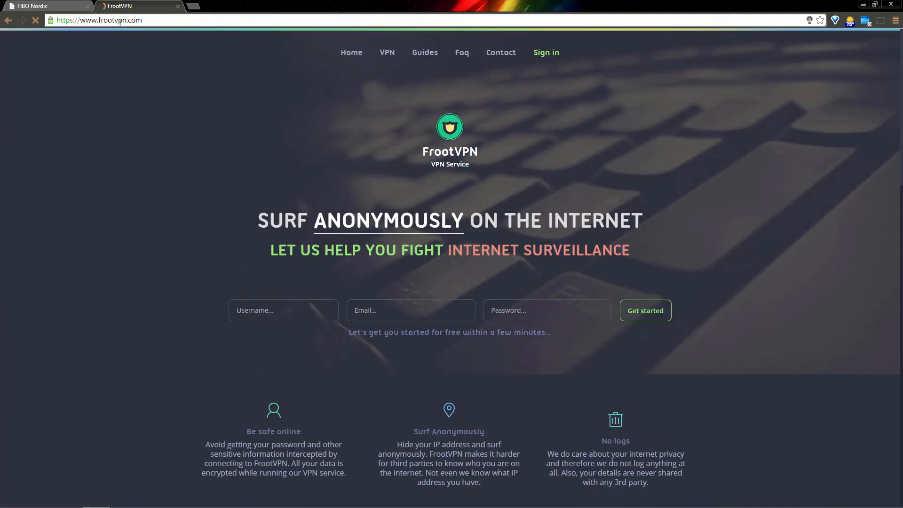
mouse_move(261, 205)
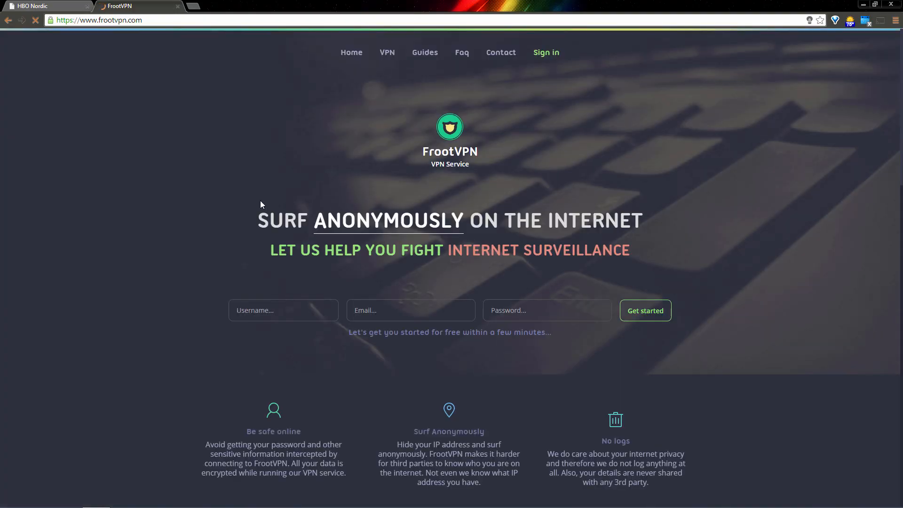
click(283, 310)
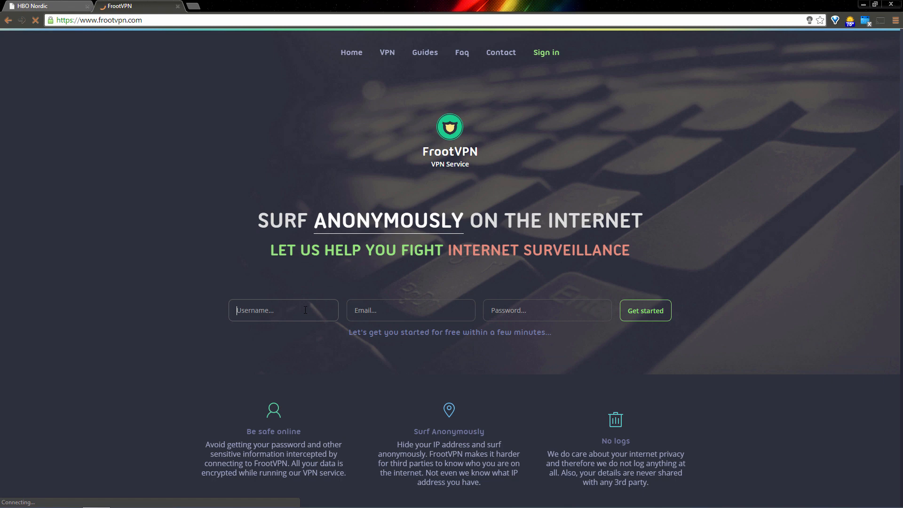
text(tes)
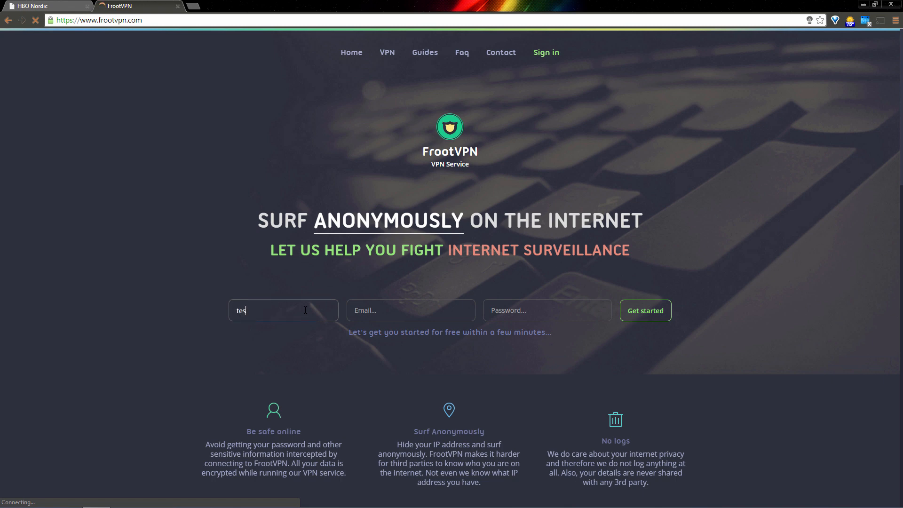
text(ting)
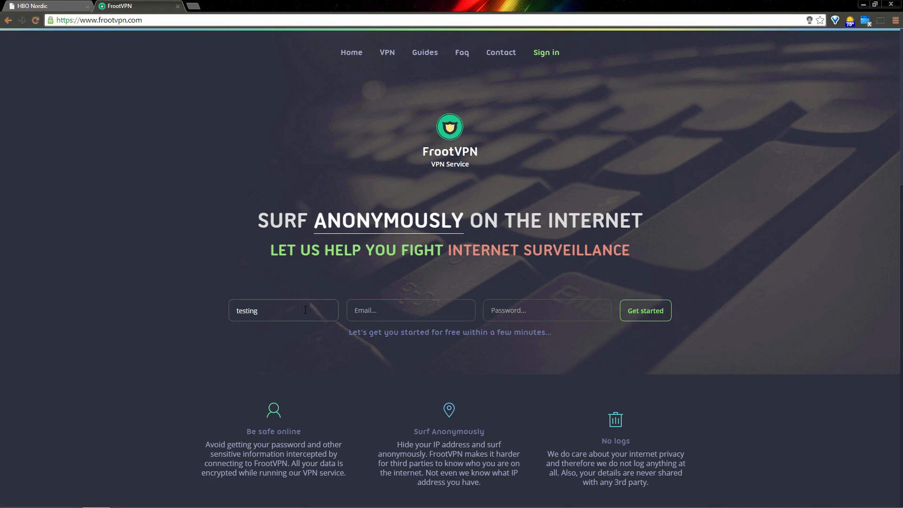
text(yourname@g)
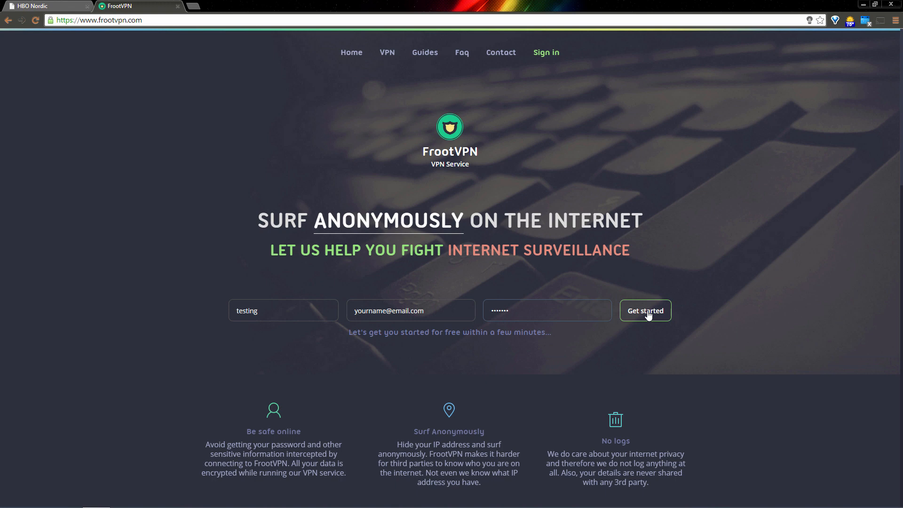
text(•)
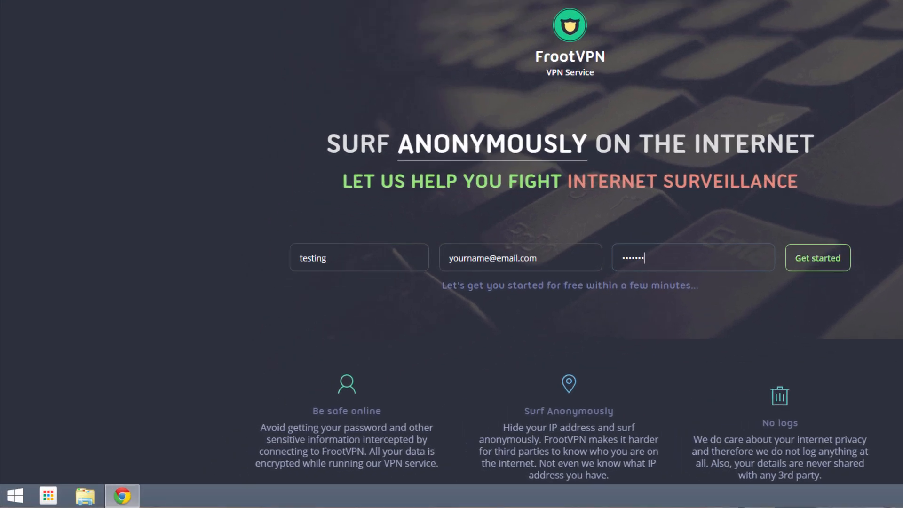
Reach the Network and Sharing Center via the Start button's Control Panel entry
right_click(12, 496)
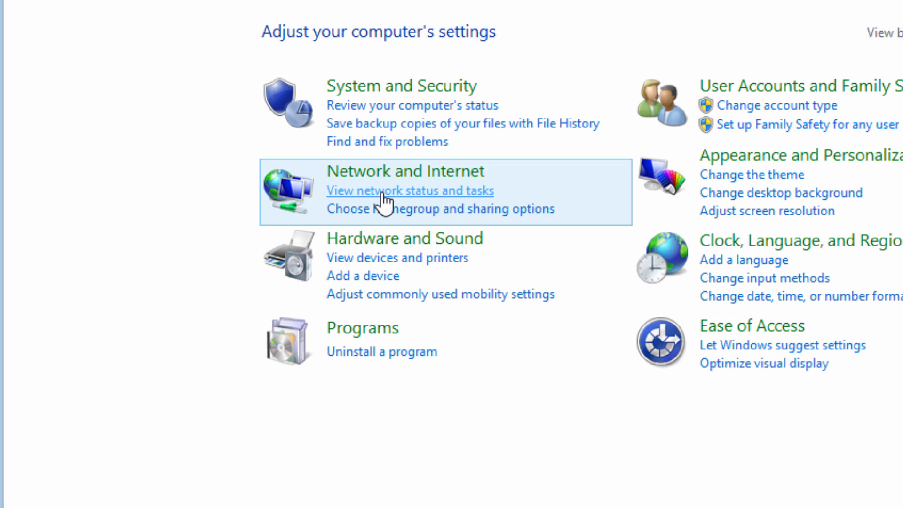
click(410, 191)
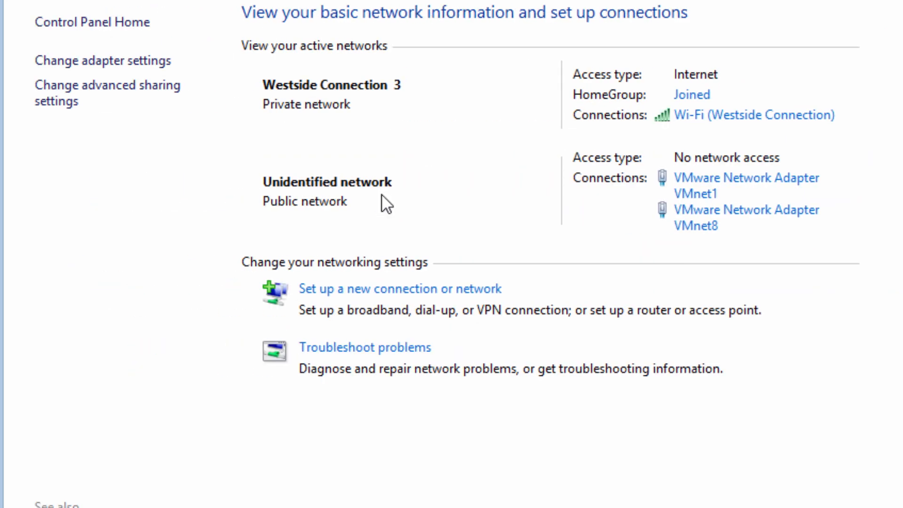
mouse_move(358, 293)
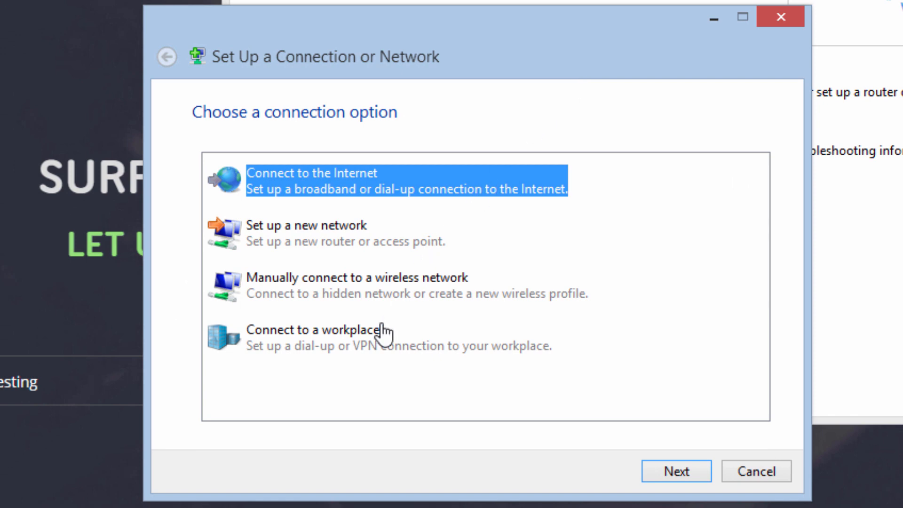
Choose Connect to a workplace using my Internet connection (VPN)
click(375, 331)
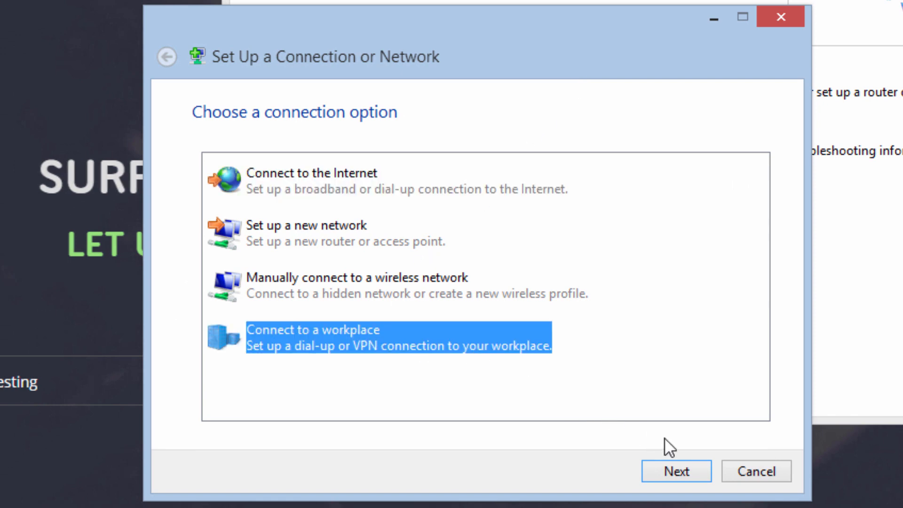
click(676, 471)
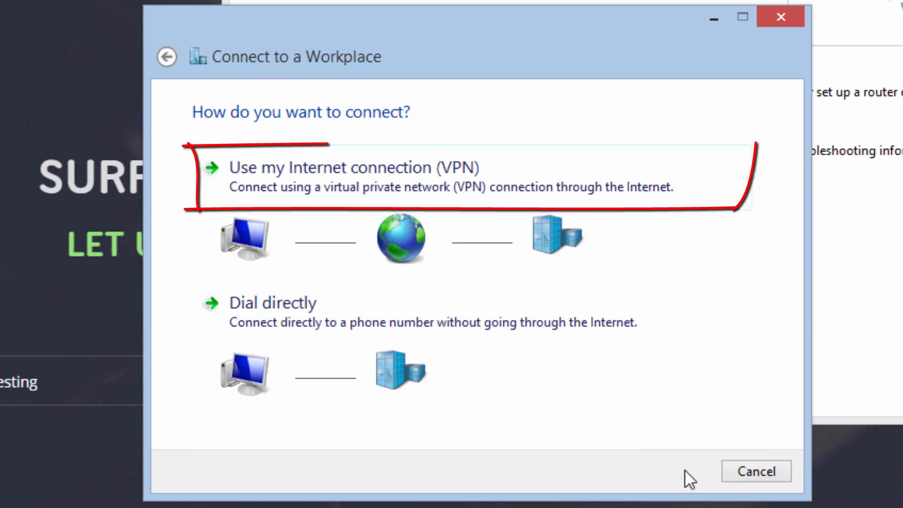
mouse_move(420, 187)
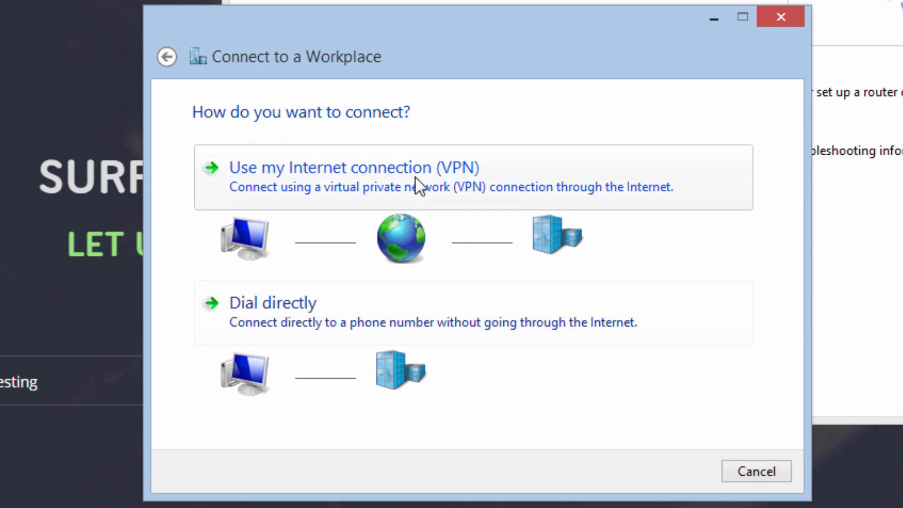
click(353, 167)
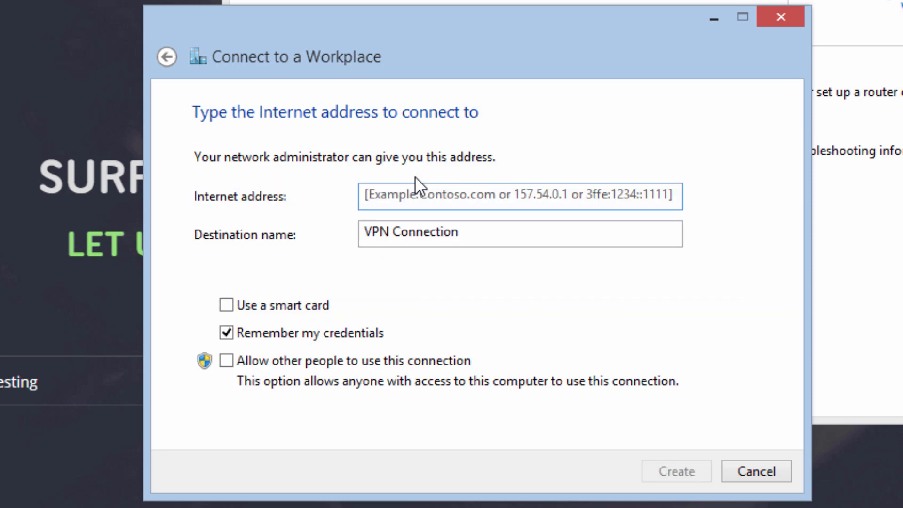
Create the connection with server se-vpn.frootvpn.com and name FrootVPN
click(520, 197)
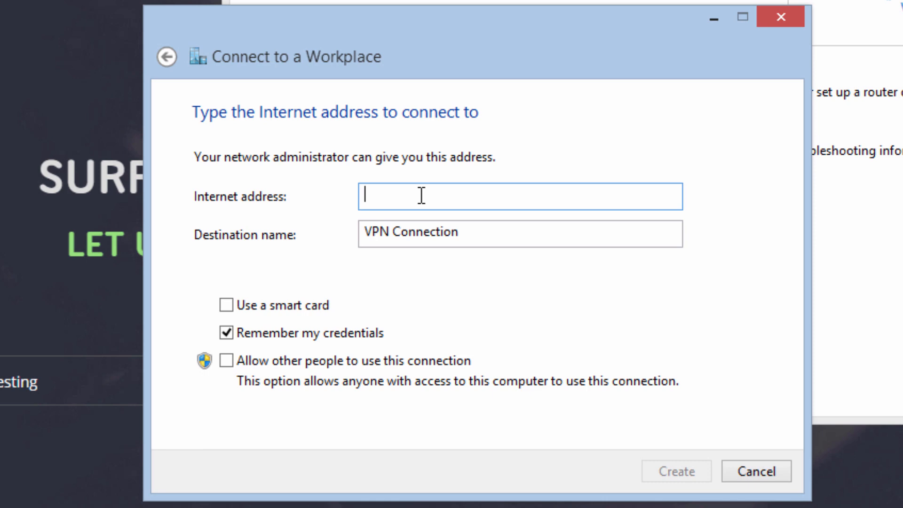
text(se-vp)
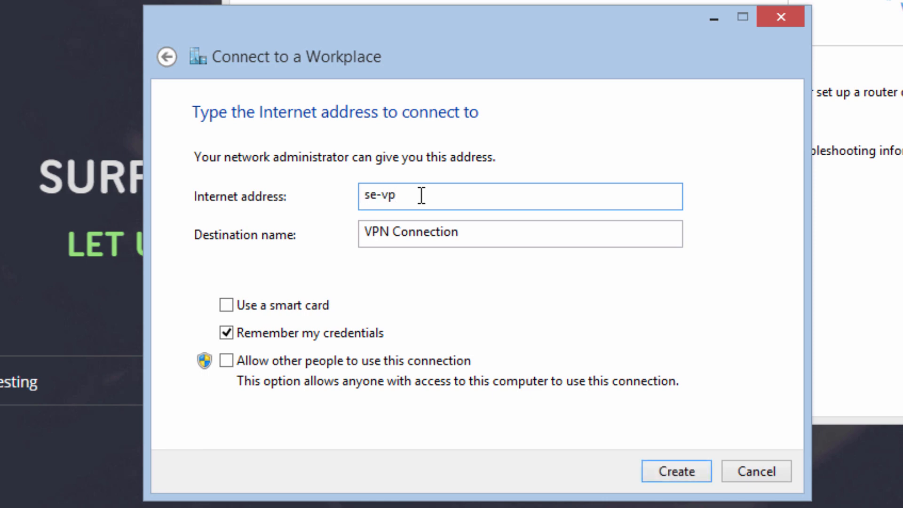
text(n.frootvpn.com)
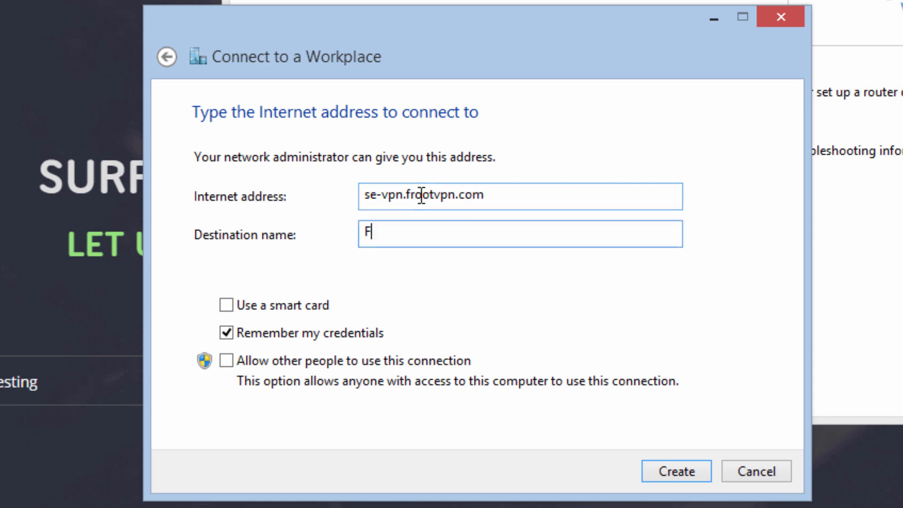
text(root)
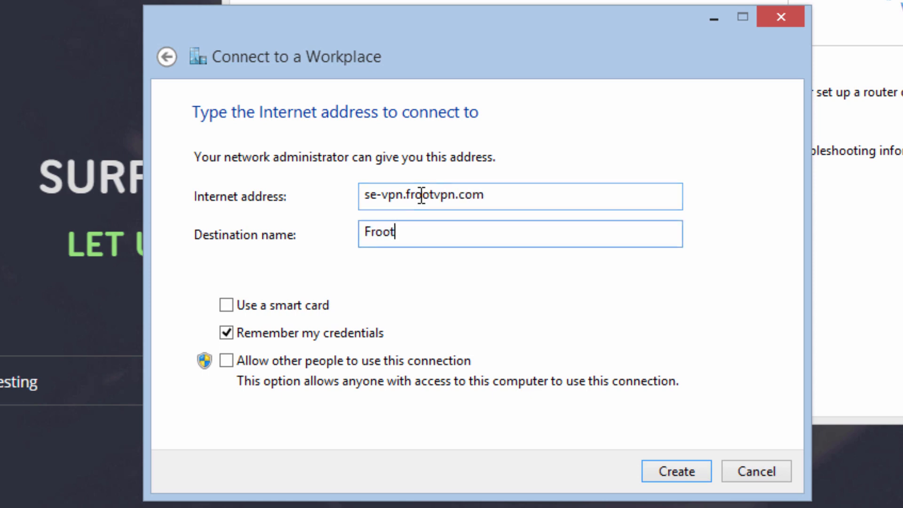
text(VPN)
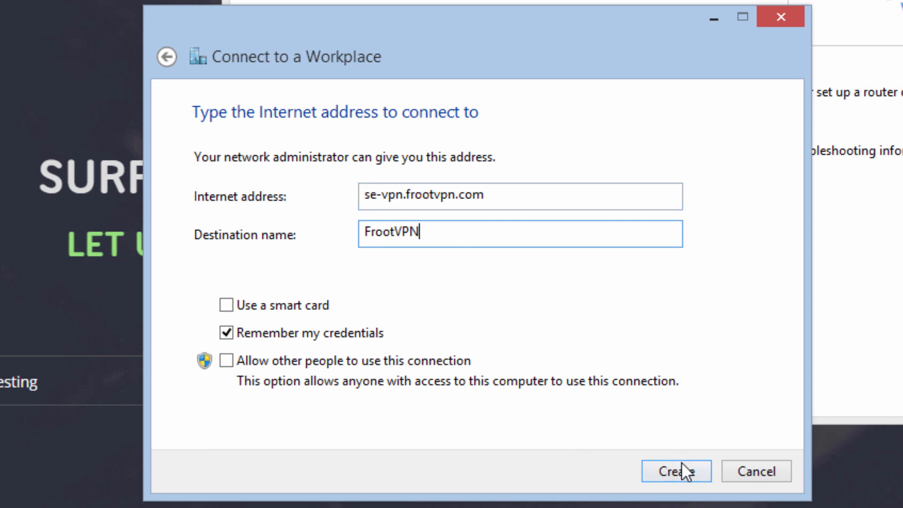
click(675, 472)
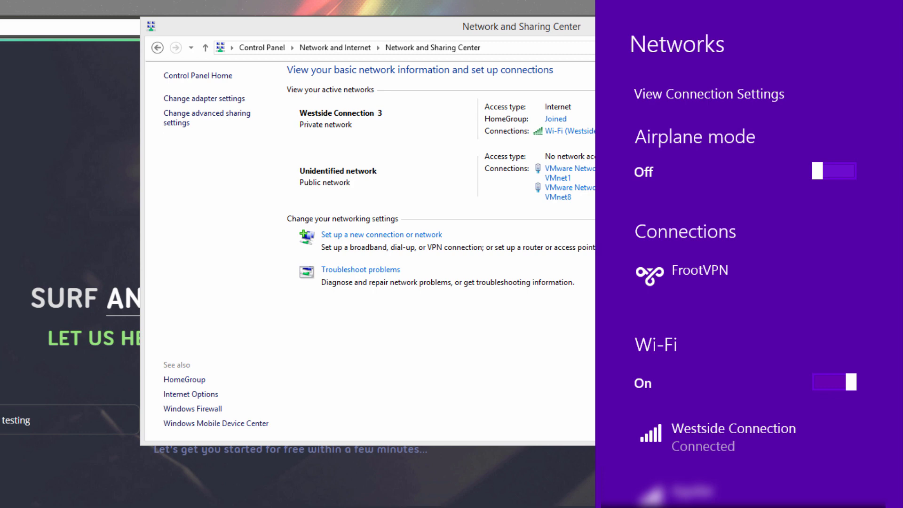
mouse_move(486, 352)
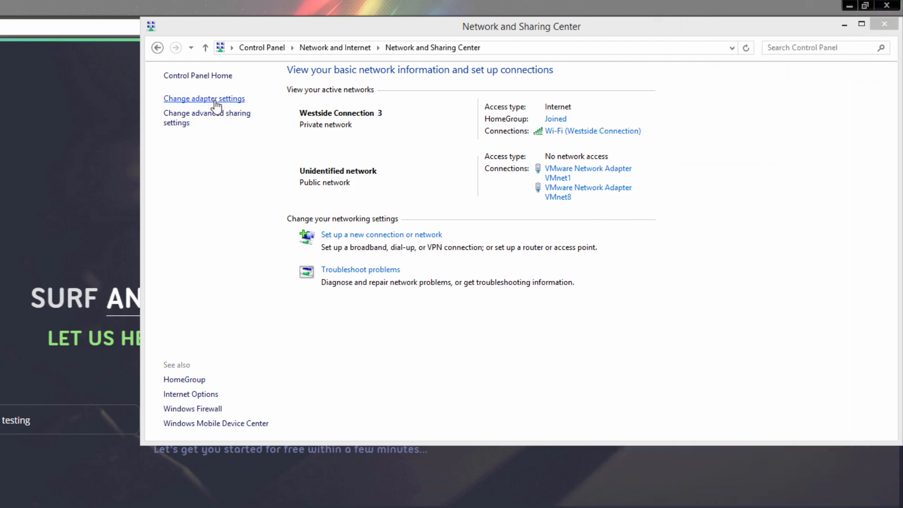
Show the Network Connections list via Change adapter settings
click(203, 99)
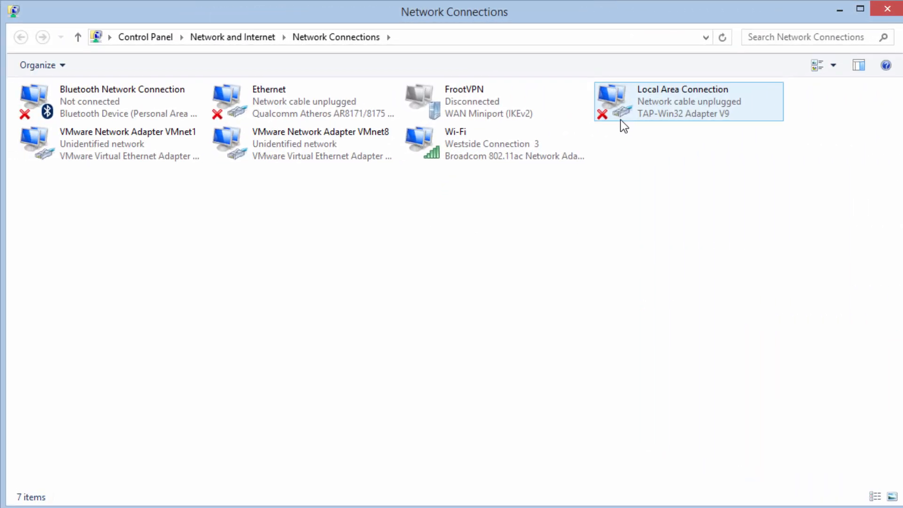
right_click(464, 101)
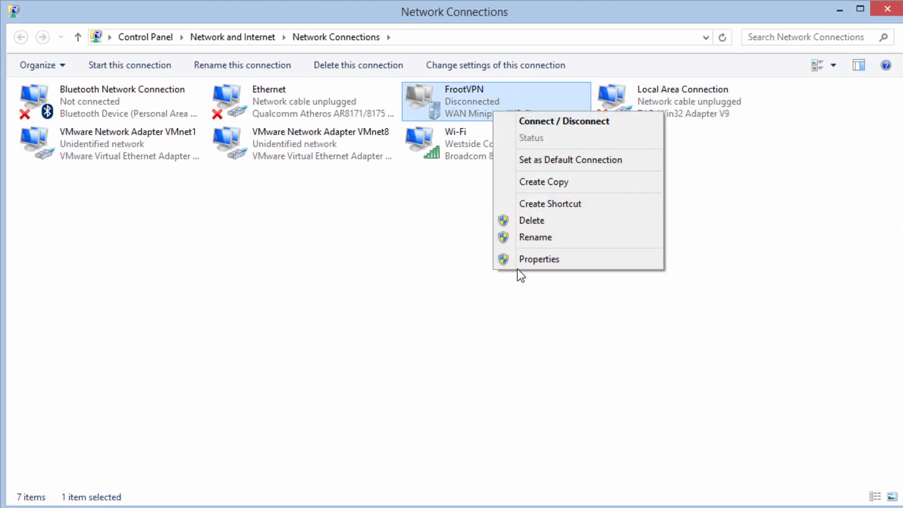
click(538, 259)
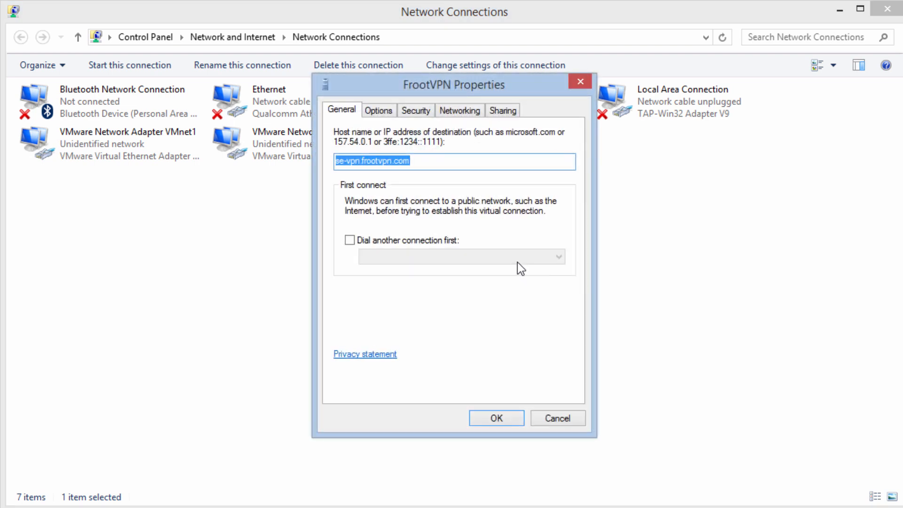
click(415, 110)
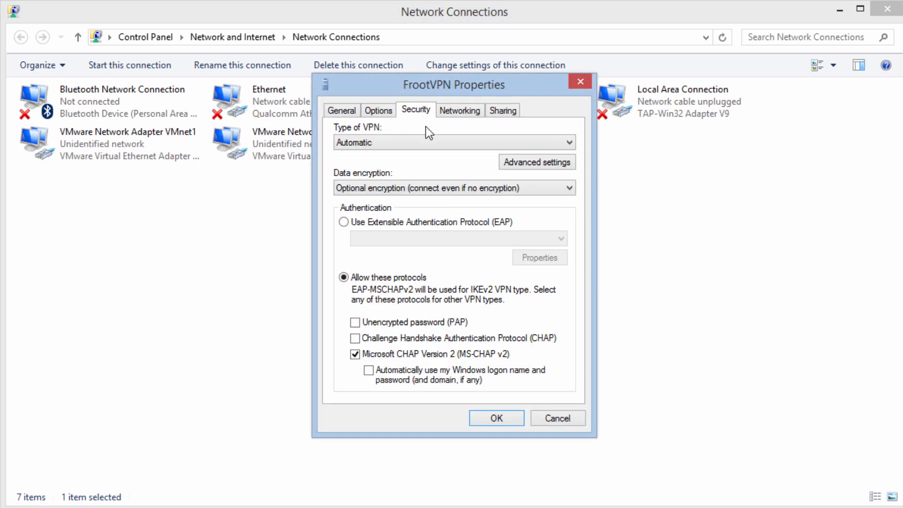
click(453, 142)
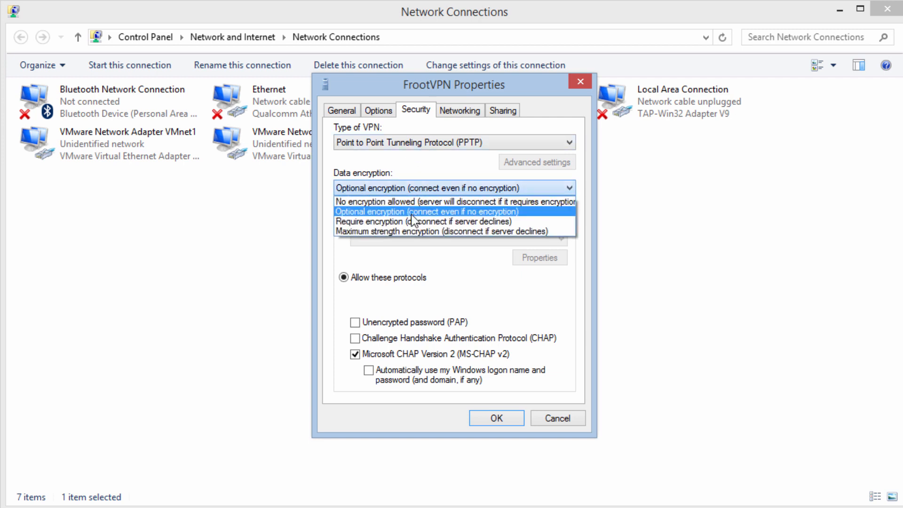
click(438, 232)
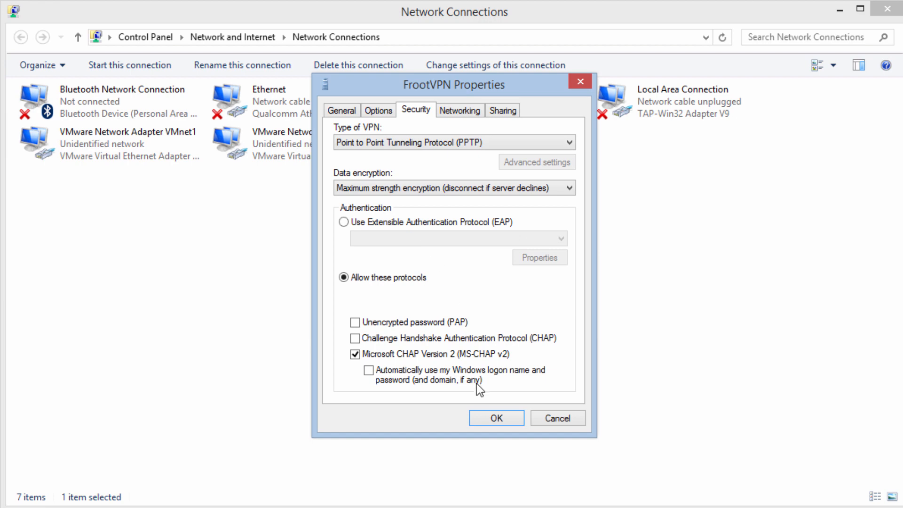
click(495, 417)
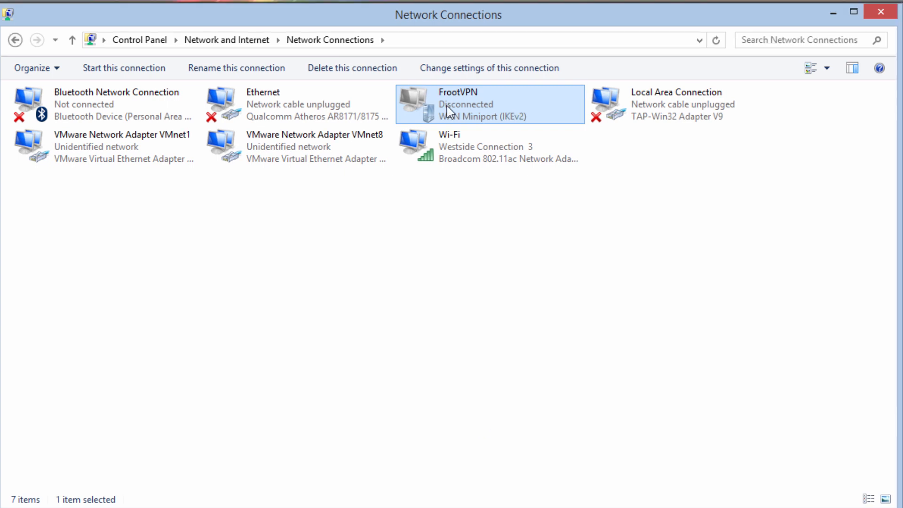
In FrootVPN's Properties Security settings, set the VPN type to L2TP/IPsec
right_click(455, 104)
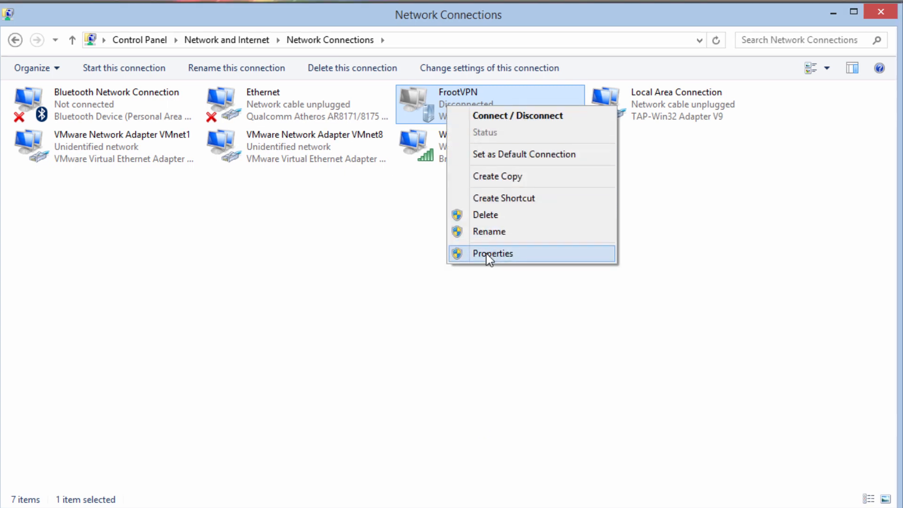
click(492, 253)
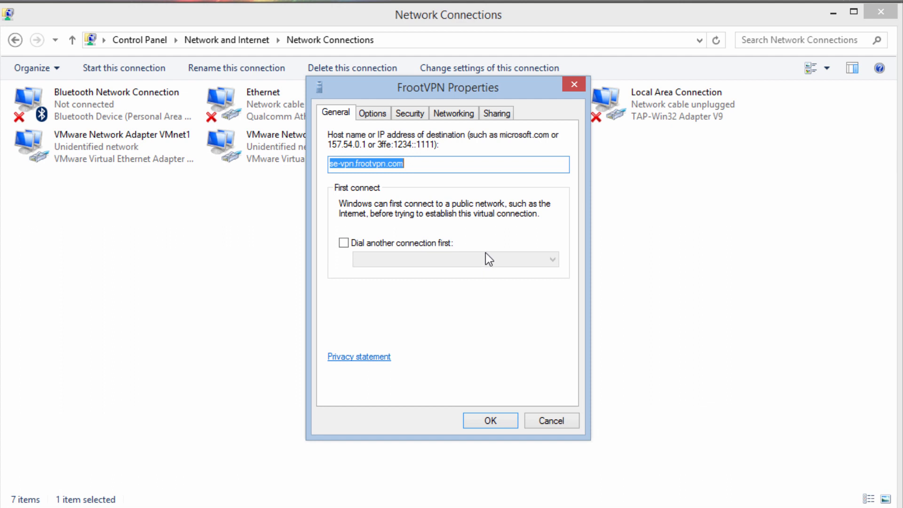
click(409, 113)
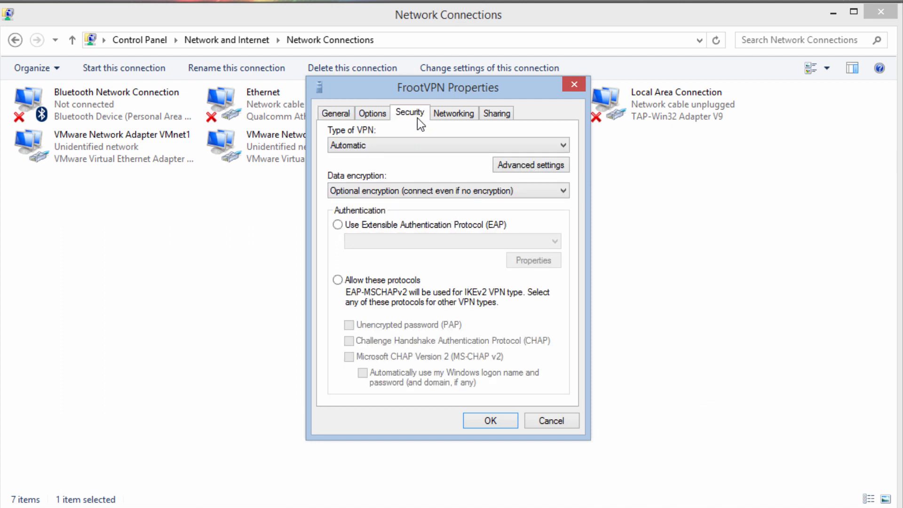
click(447, 144)
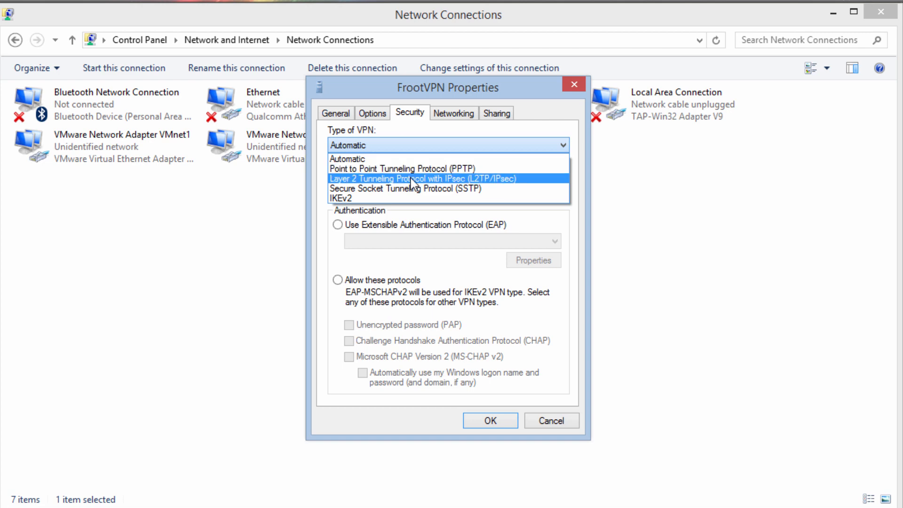
click(409, 178)
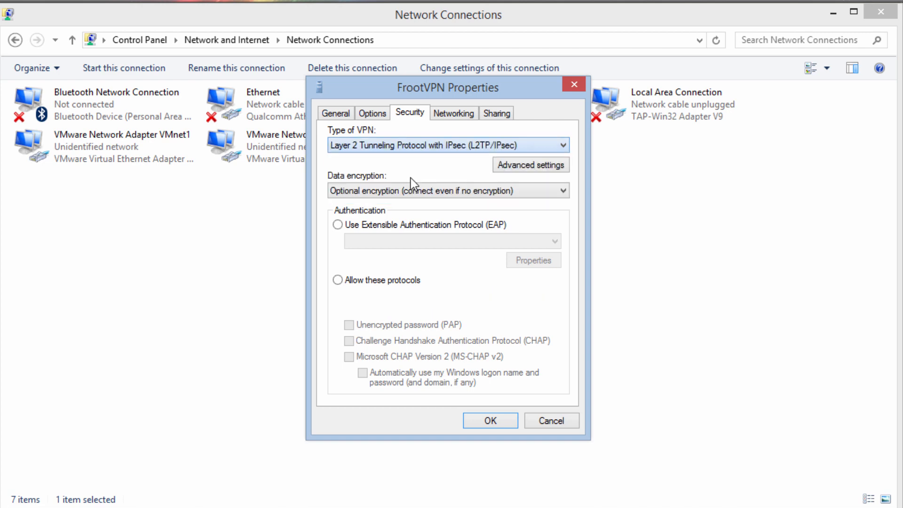
click(530, 165)
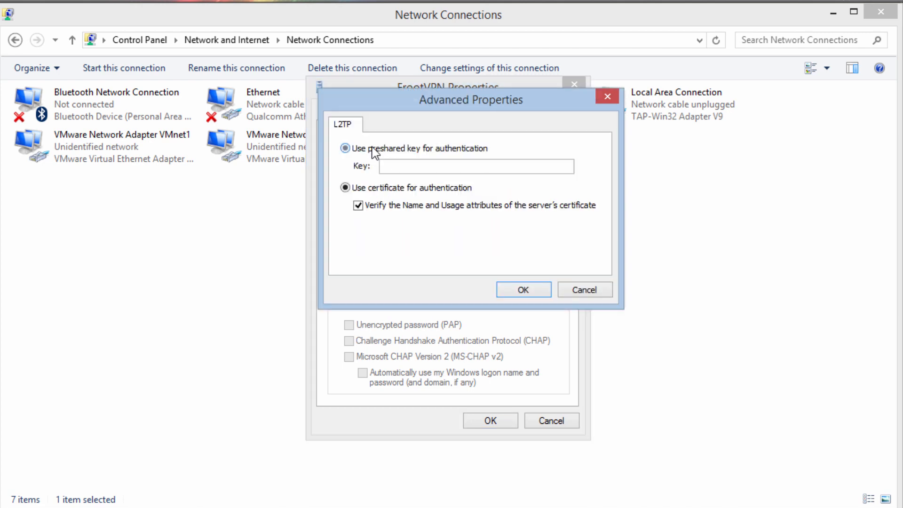
click(346, 148)
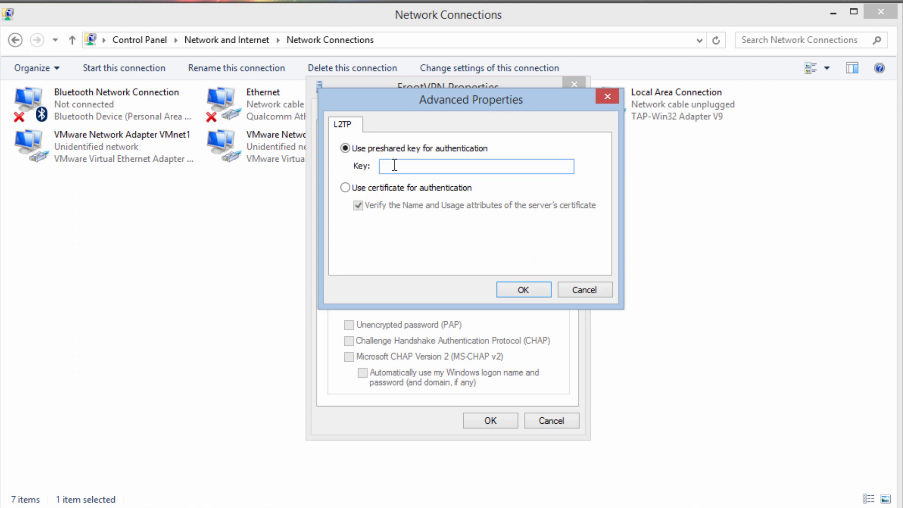
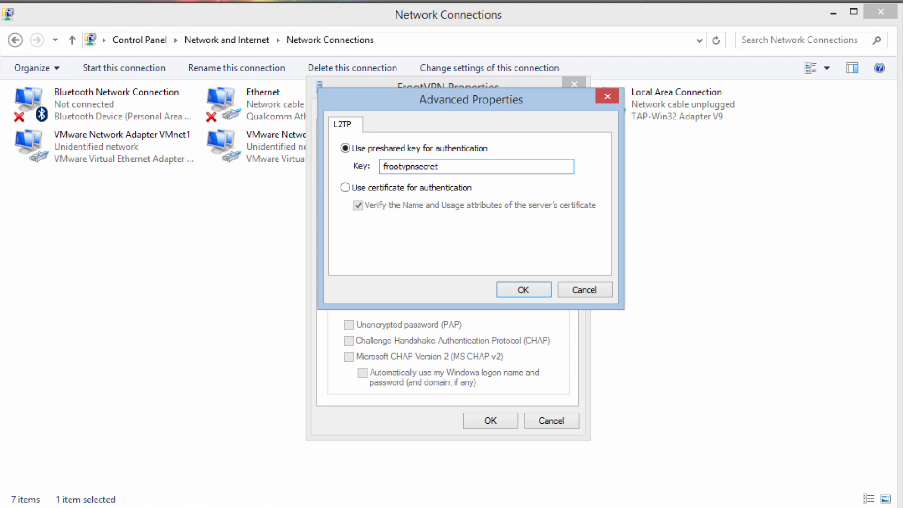
click(522, 289)
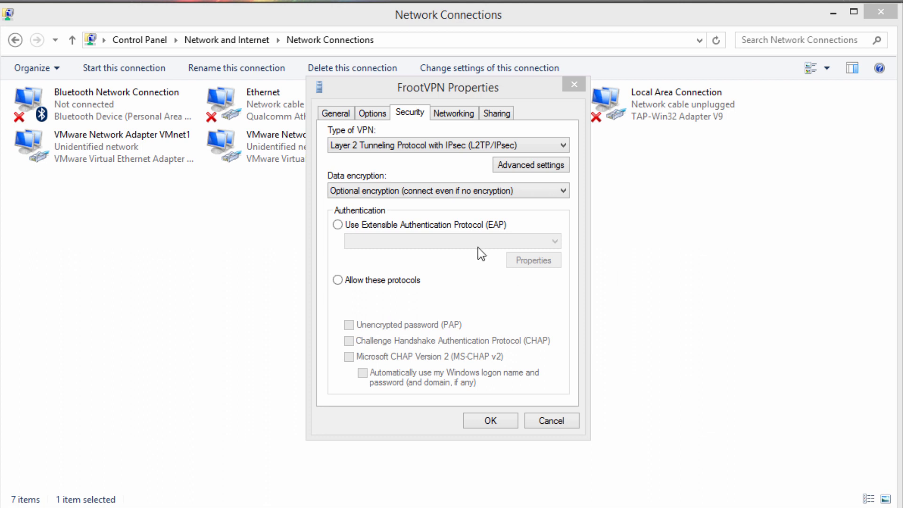
Set data encryption to Maximum strength and save the FrootVPN properties
click(448, 191)
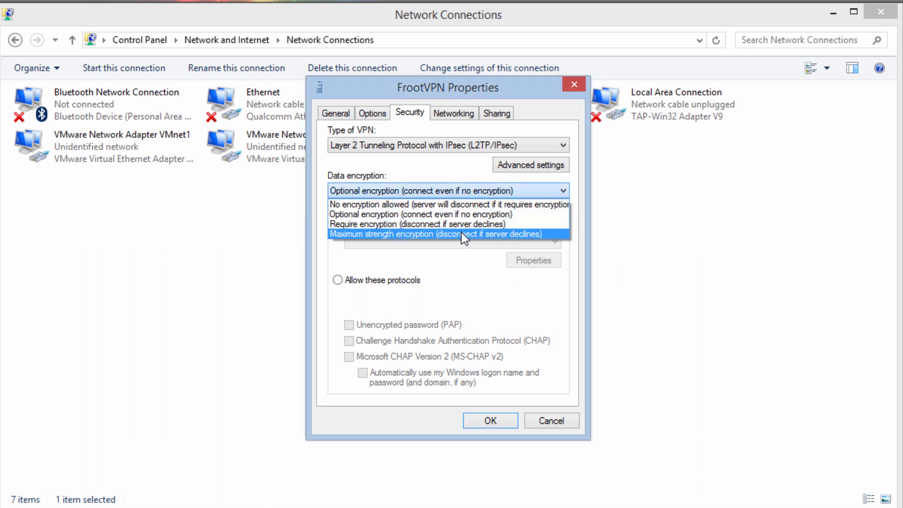
click(448, 234)
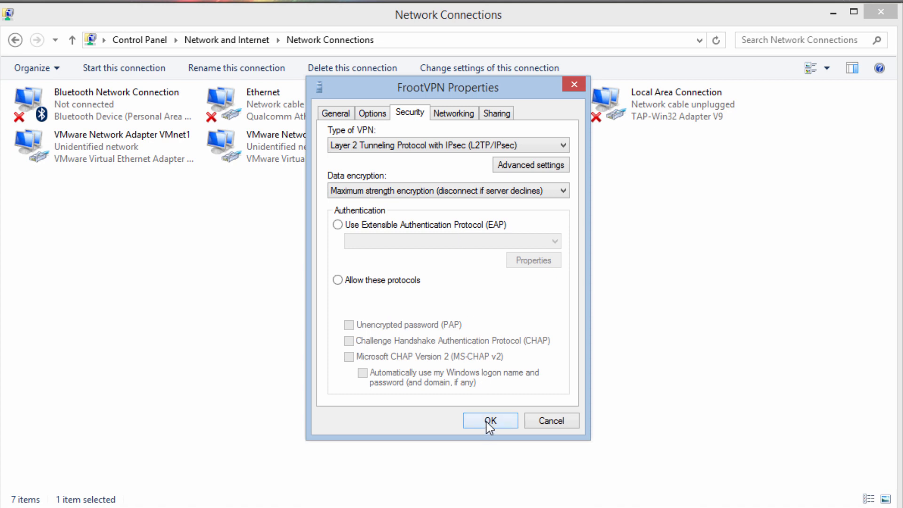
click(489, 420)
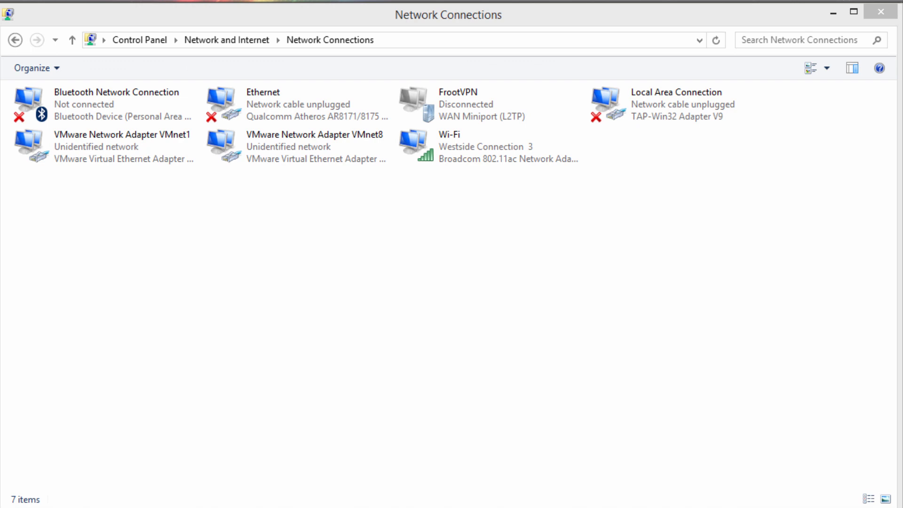
Connect to FrootVPN from the Networks list, signing in as testing with a password
click(484, 104)
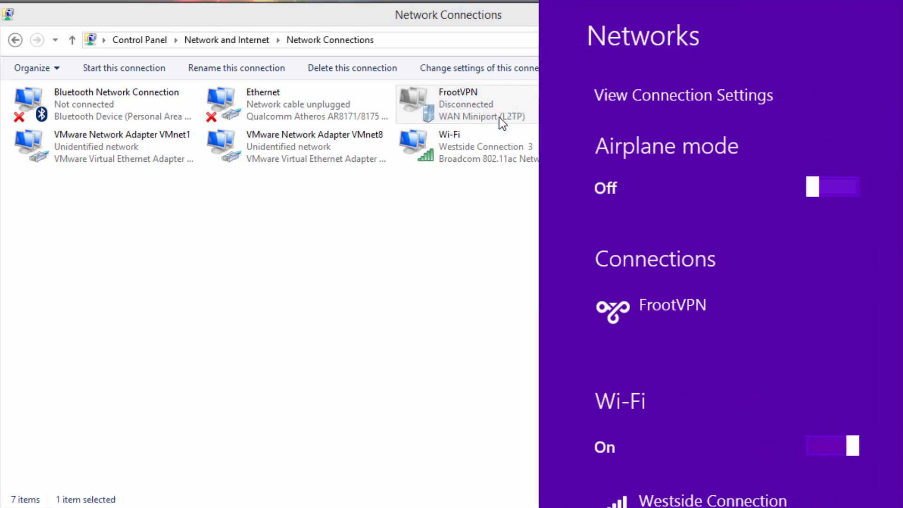
click(671, 305)
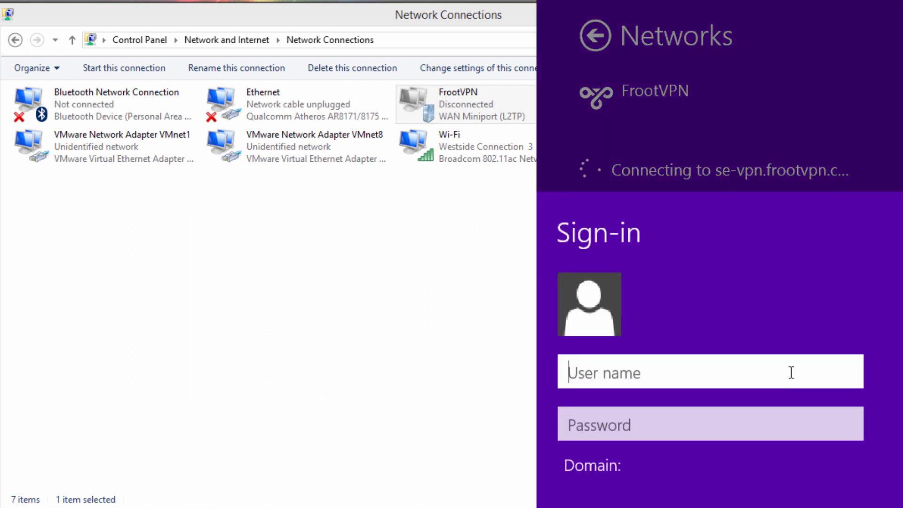
text(testing)
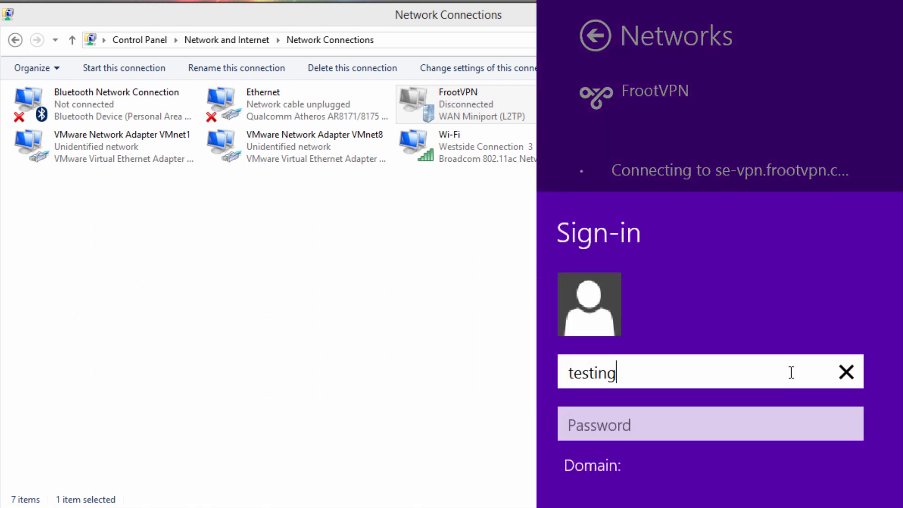
text(••••)
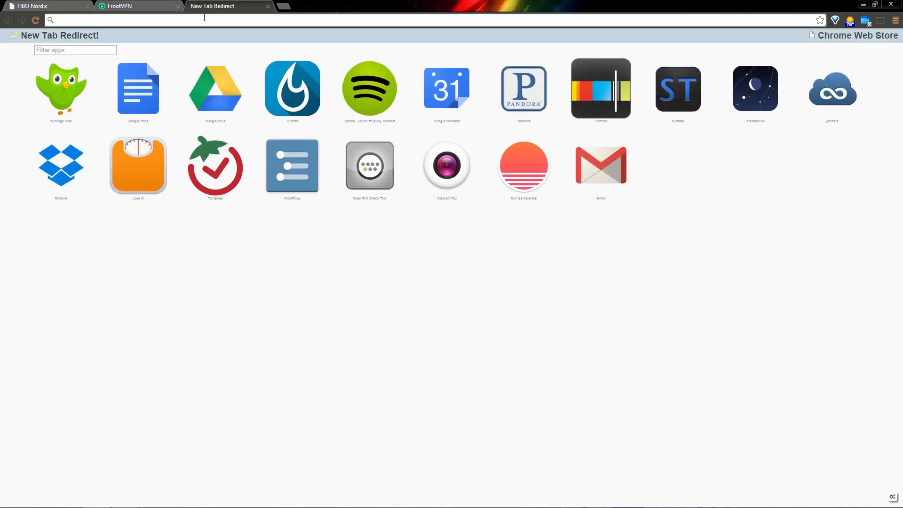
text(www.whatismyip.com)
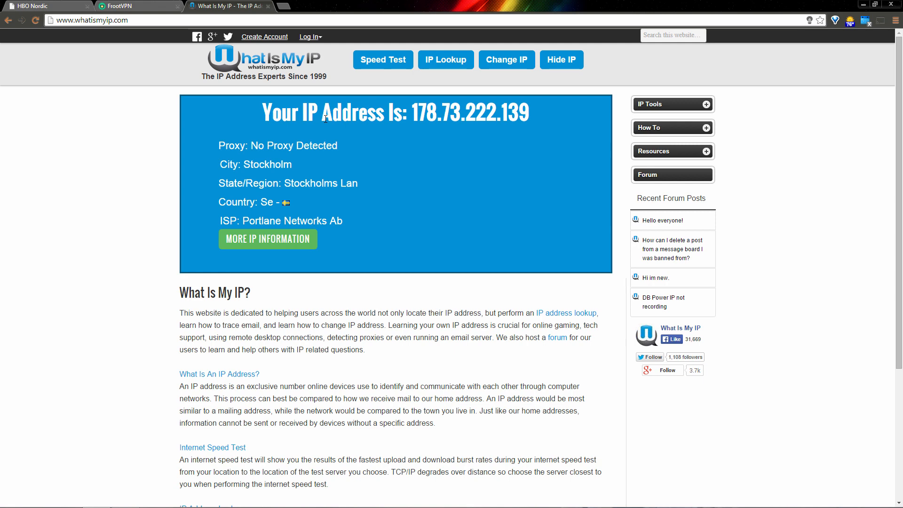
click(43, 6)
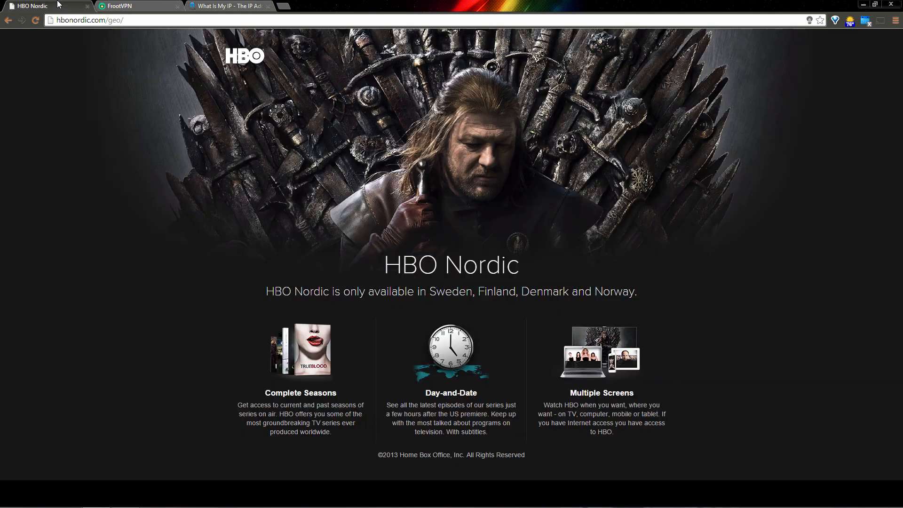
Select the geo part of the hbonordic.com/geo/ address for removal
double_click(115, 20)
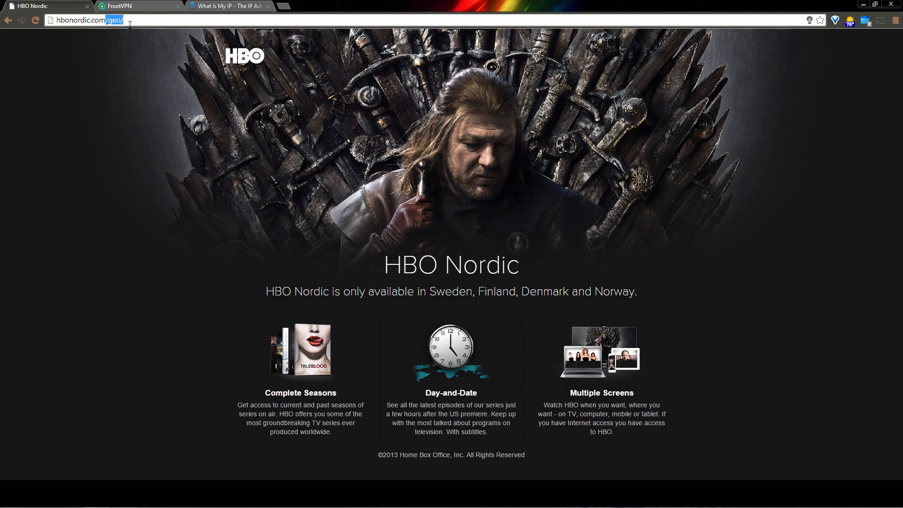